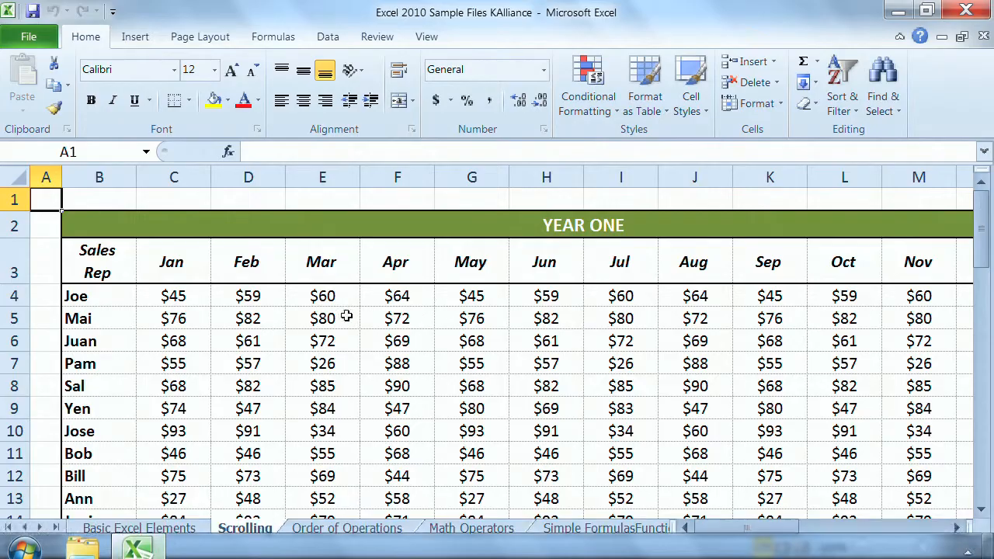
- Wheel down through the sales rows of the YEAR TWO table and nudge back up
scroll(down, 3)
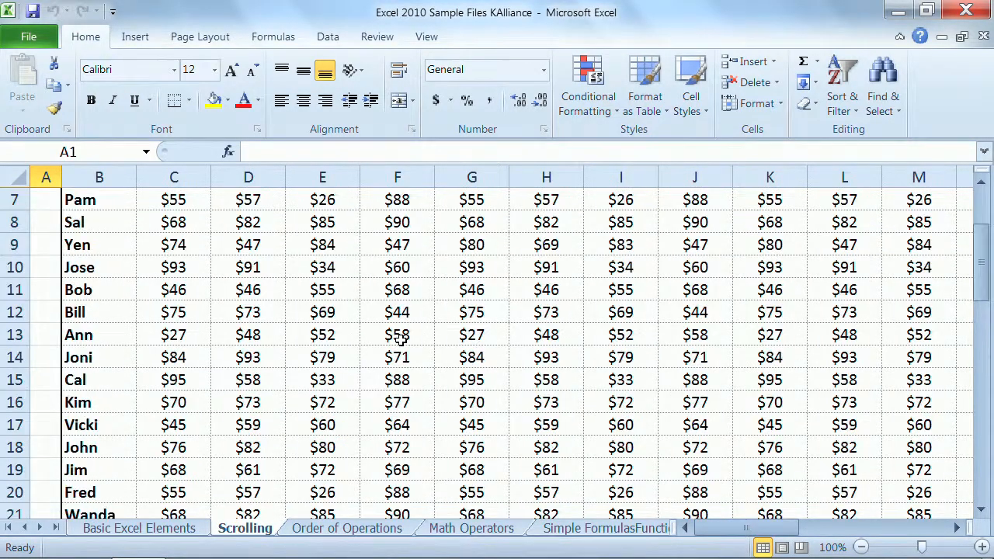
scroll(down, 3)
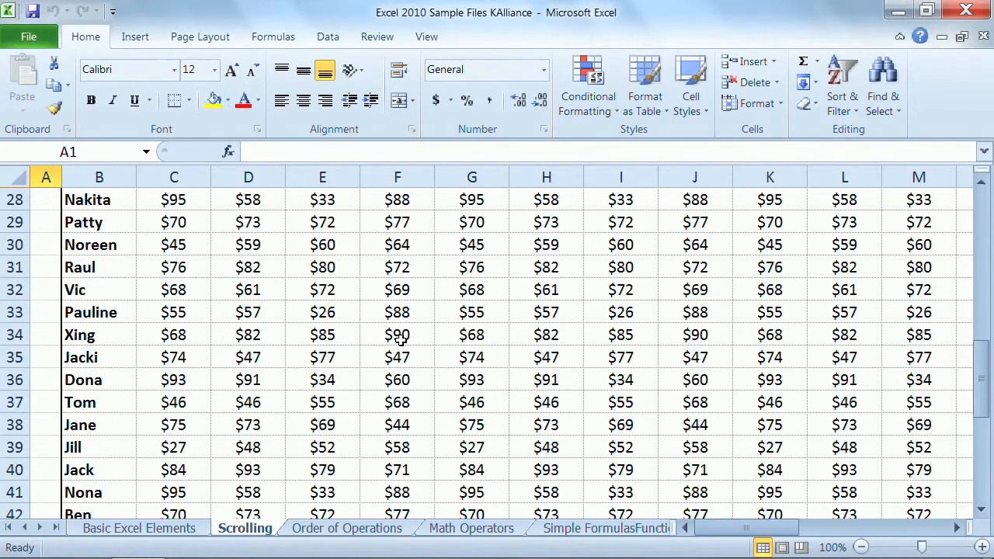
scroll(down, 3)
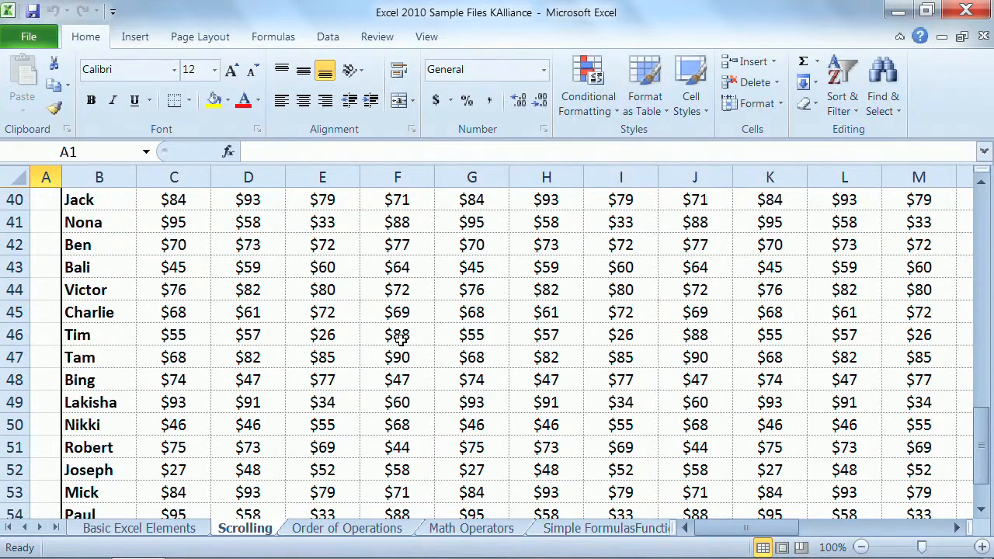
scroll(down, 3)
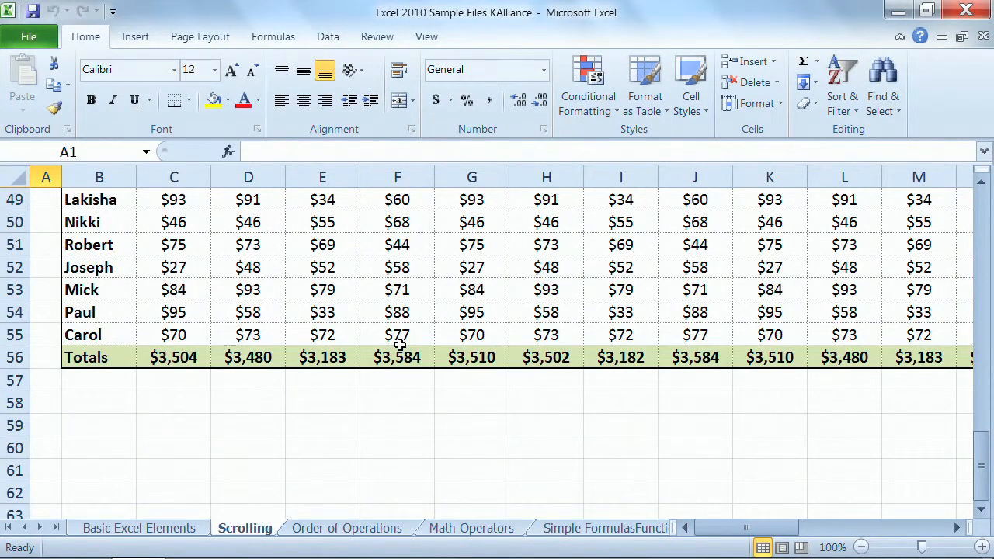
scroll(down, 3)
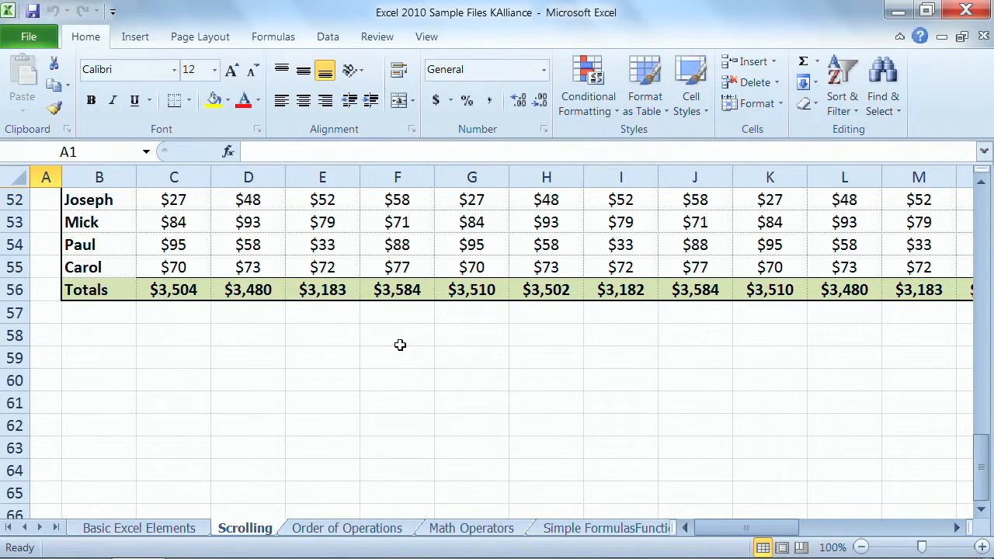
scroll(down, 3)
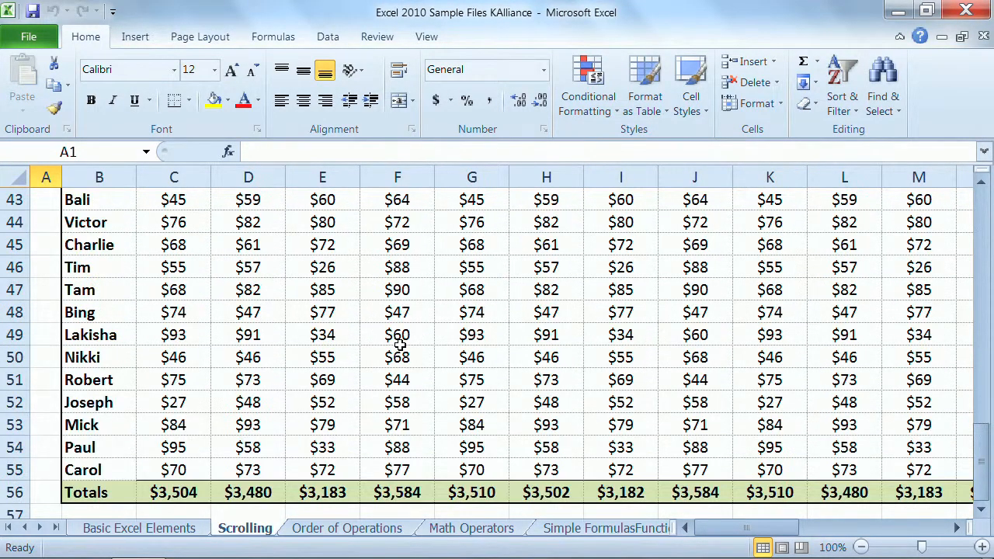
scroll(up, 3)
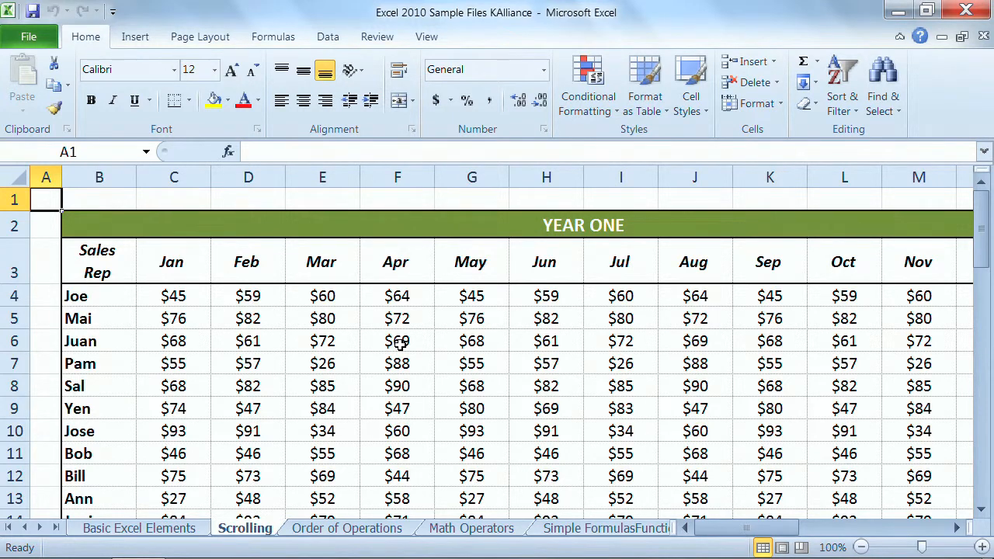
mouse_move(612, 317)
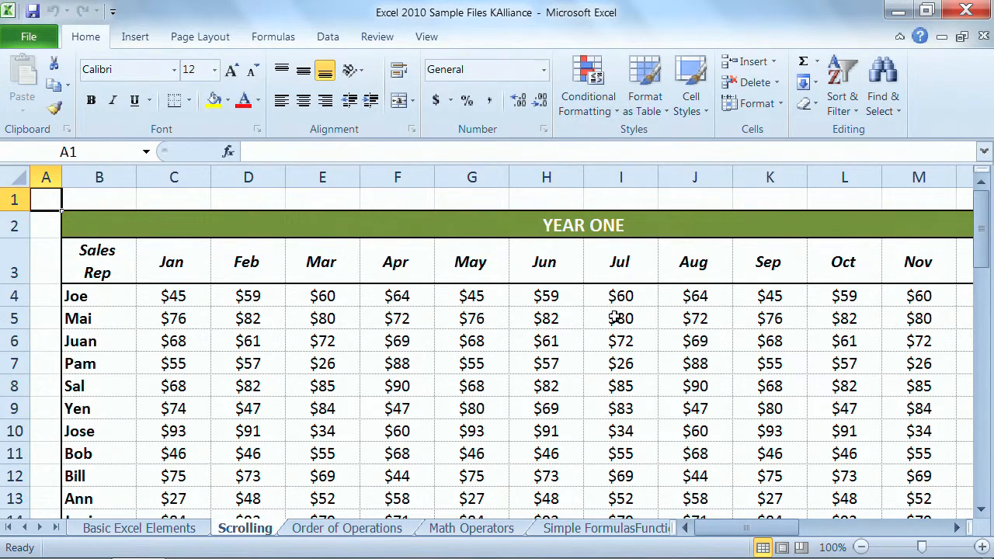
scroll(down, 3)
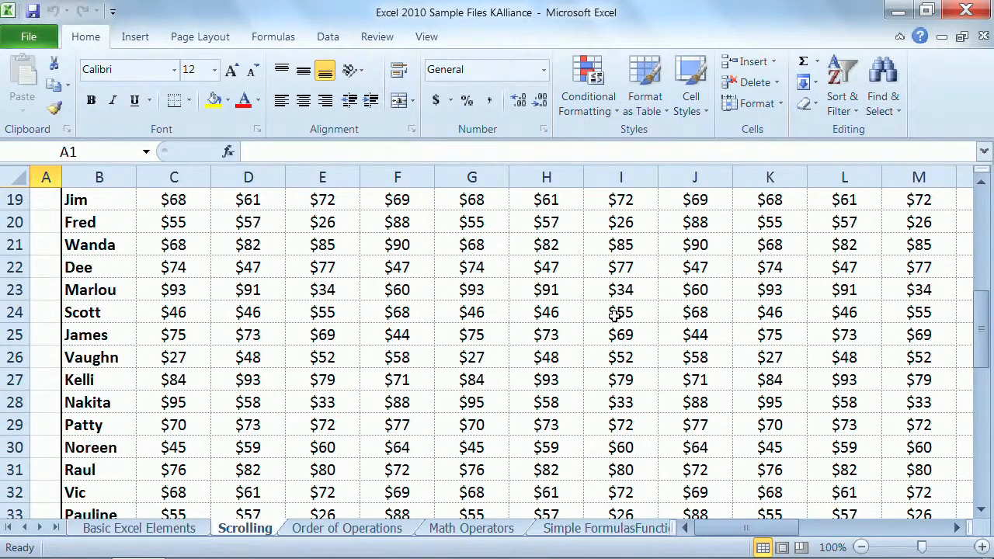
scroll(up, 3)
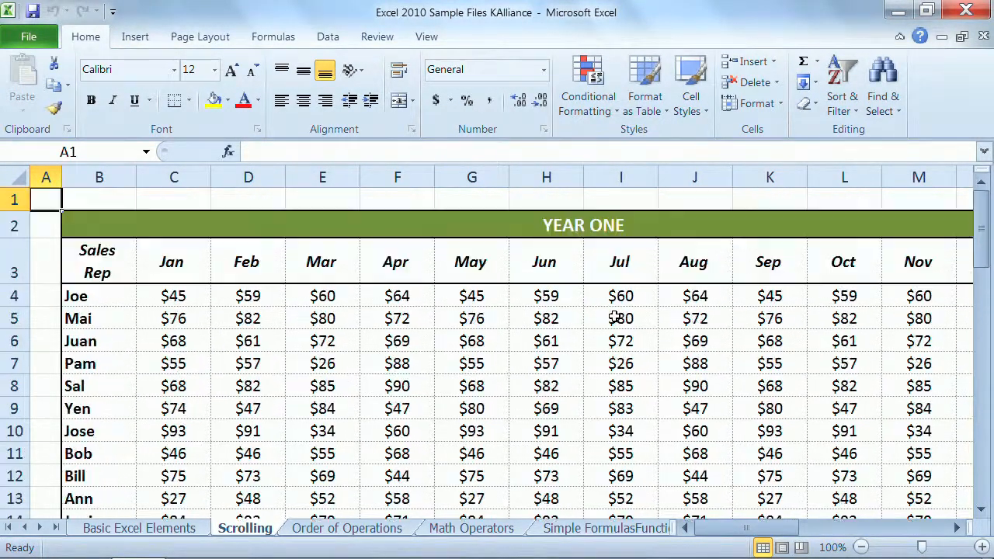
scroll(down, 3)
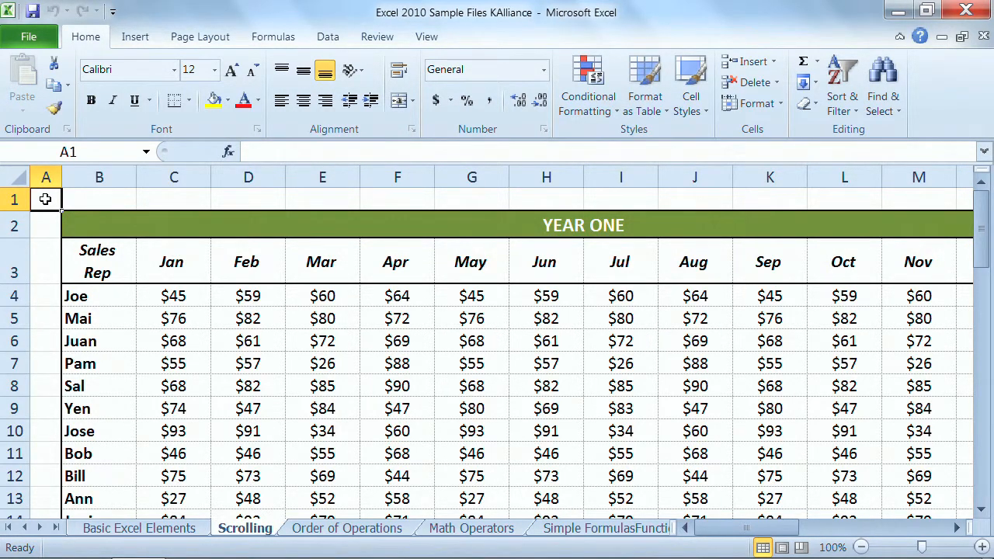
mouse_move(45, 199)
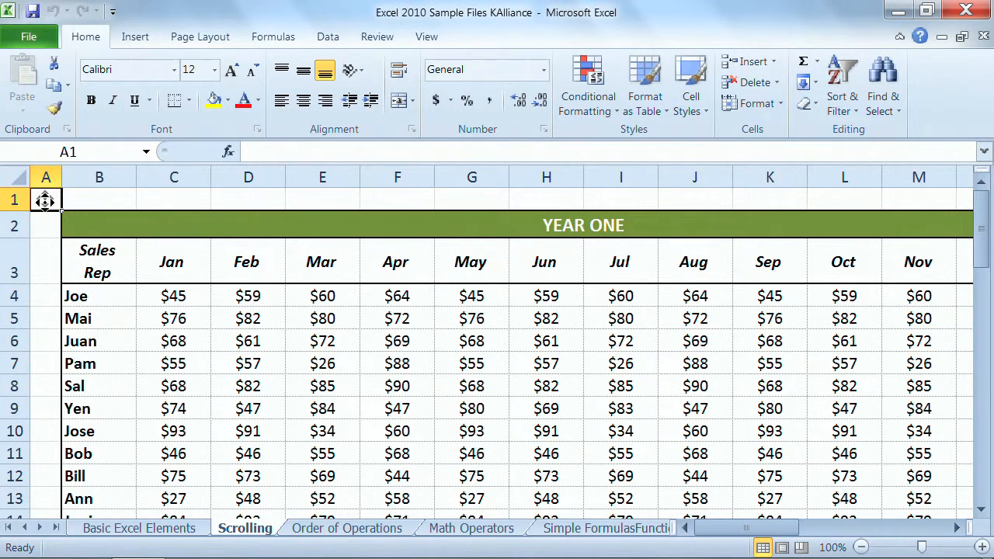
- Wheel down again toward the lower sales rows, then back up one notch
scroll(down, 3)
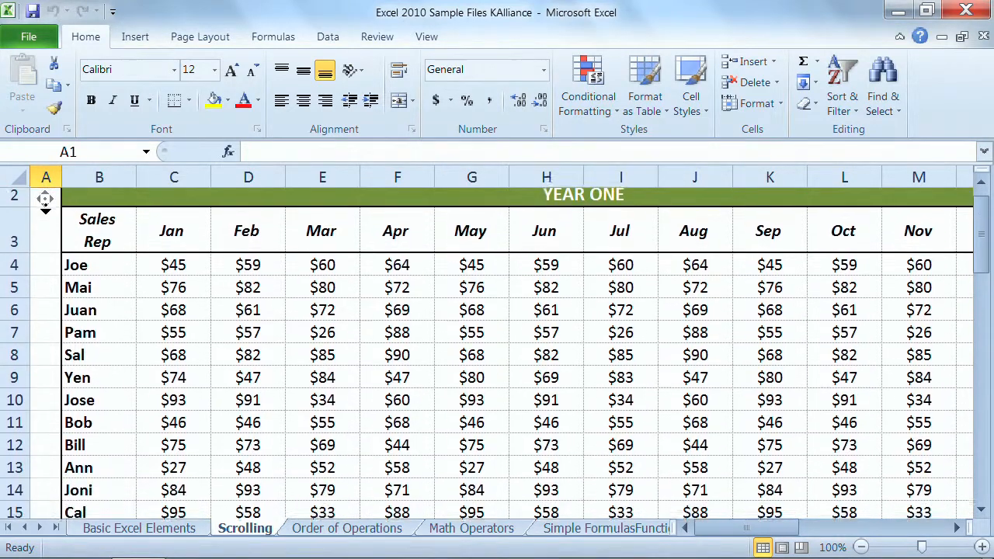
scroll(down, 3)
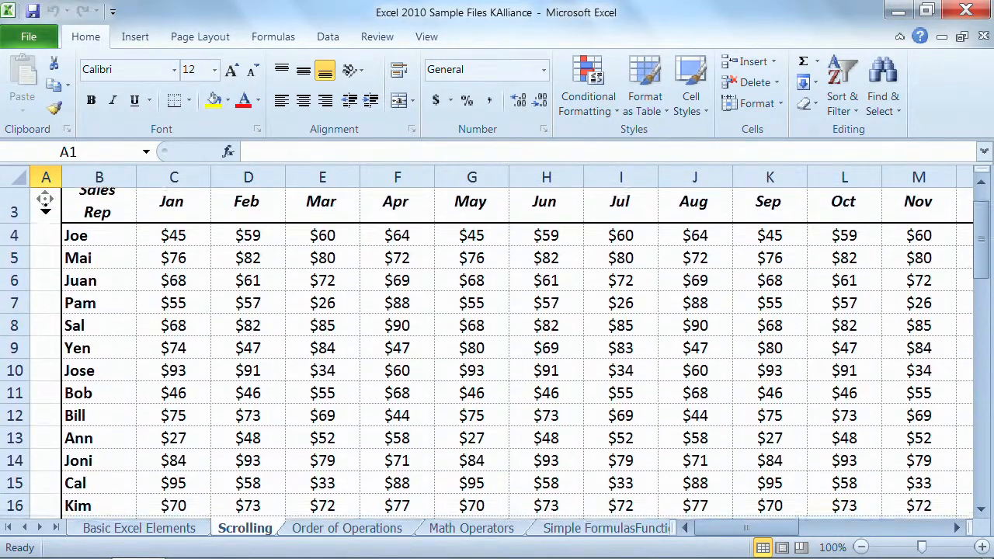
scroll(down, 3)
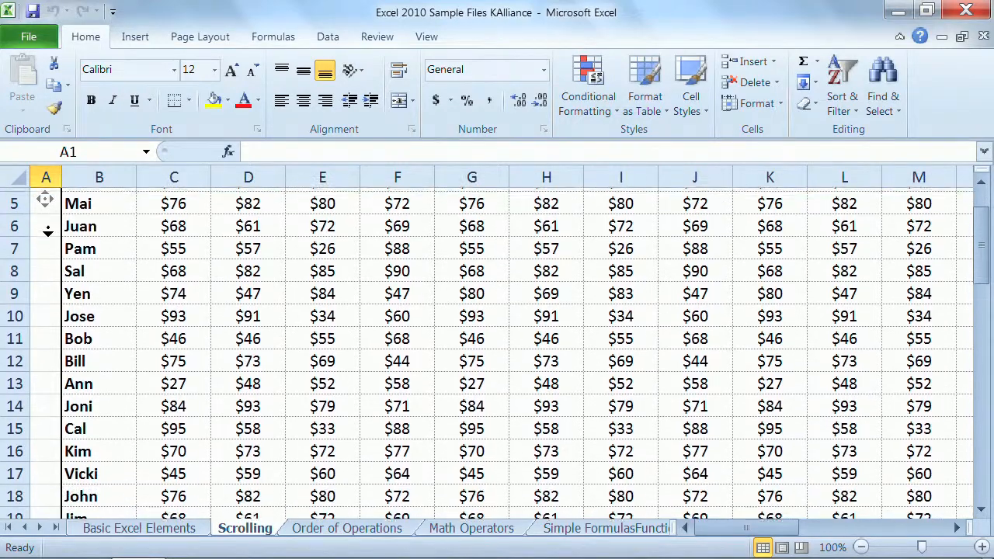
scroll(down, 3)
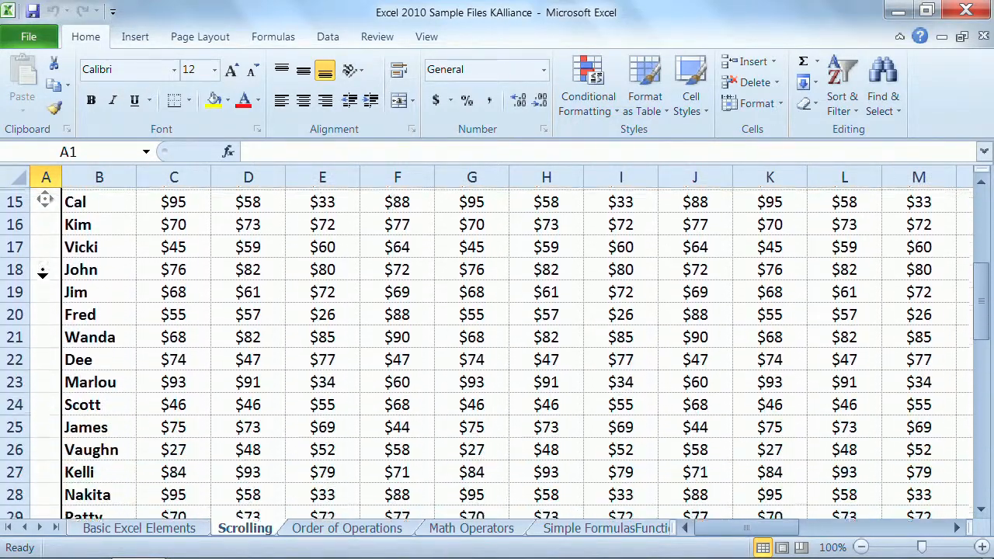
scroll(down, 3)
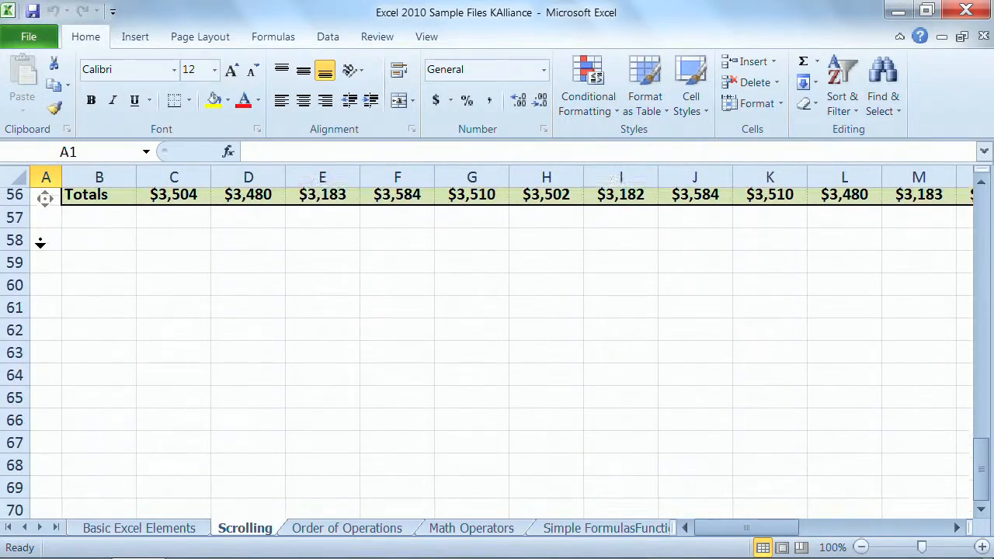
scroll(up, 3)
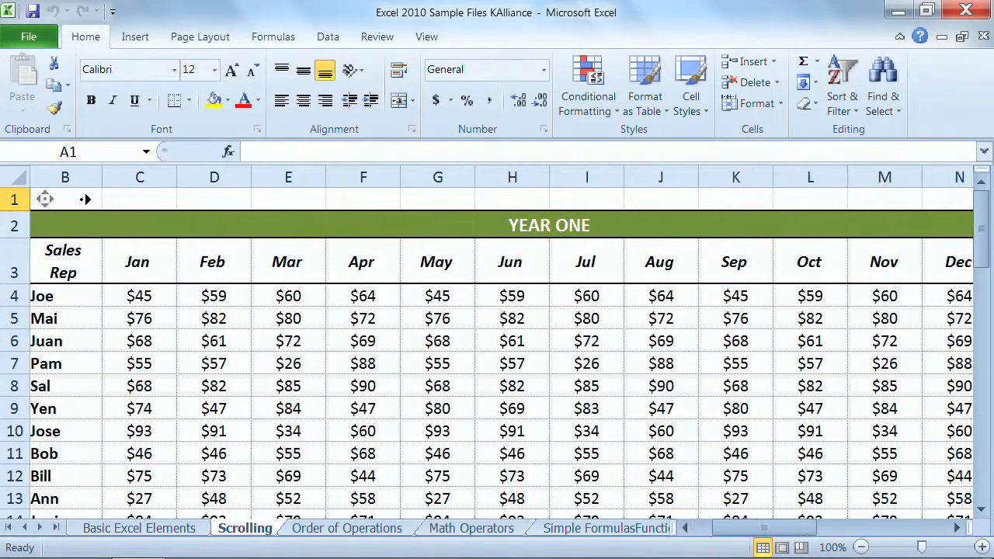
- Pan right to the Sep–Dec, Totals and Grand Totals columns (X through AC)
scroll(right, 3)
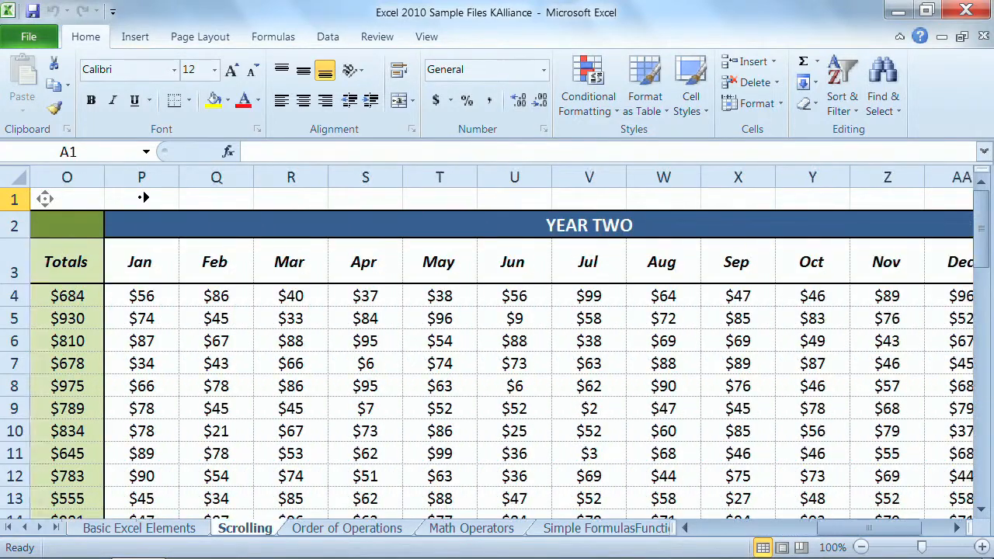
scroll(right, 3)
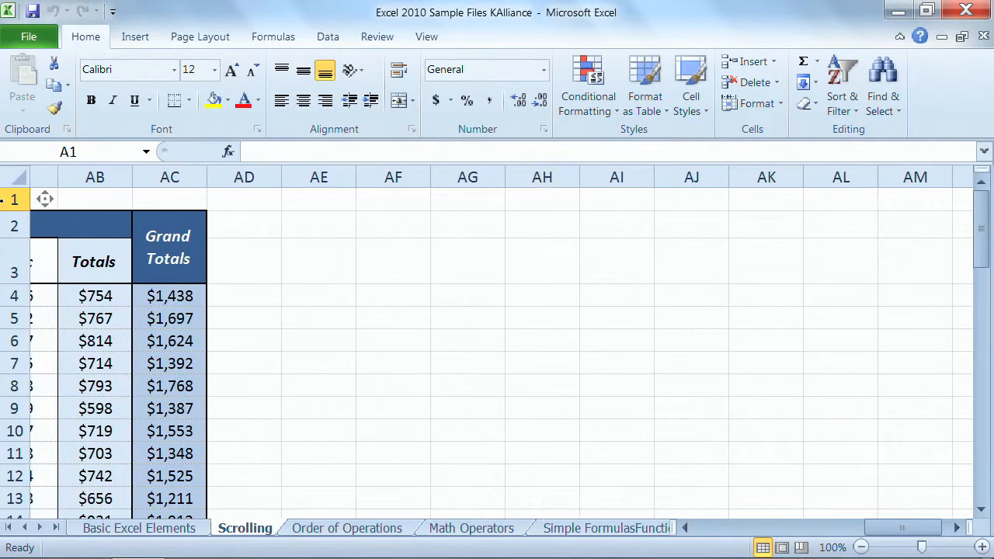
scroll(left, 3)
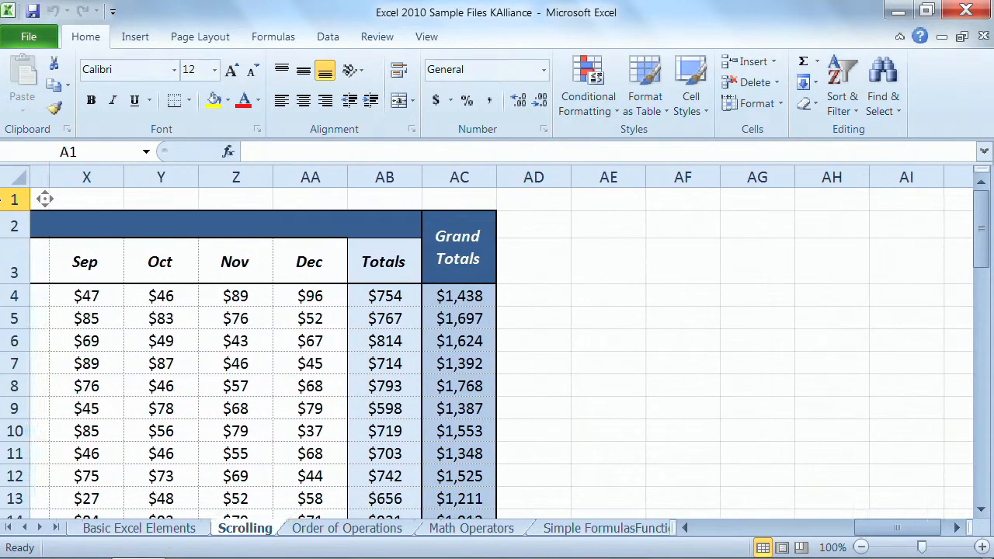
scroll(left, 3)
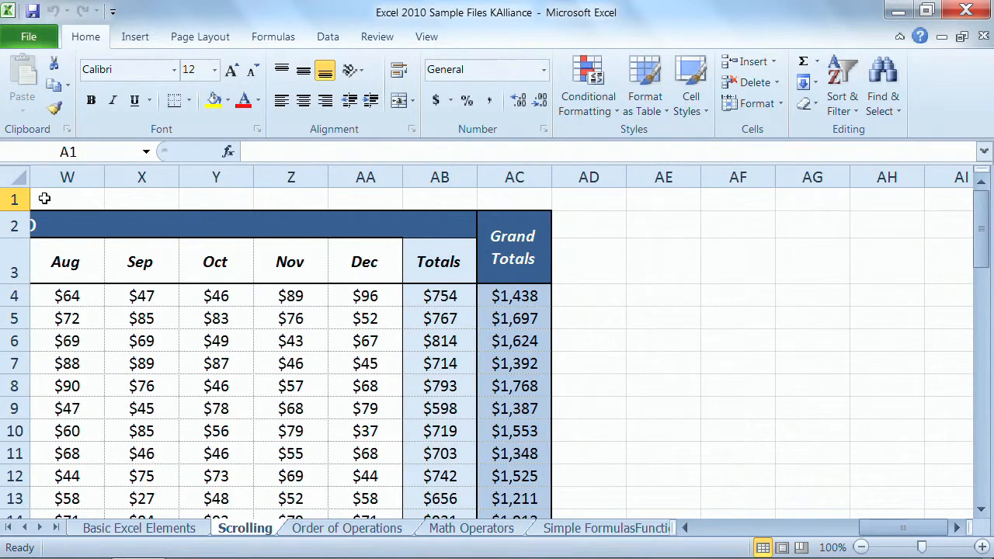
mouse_move(660, 278)
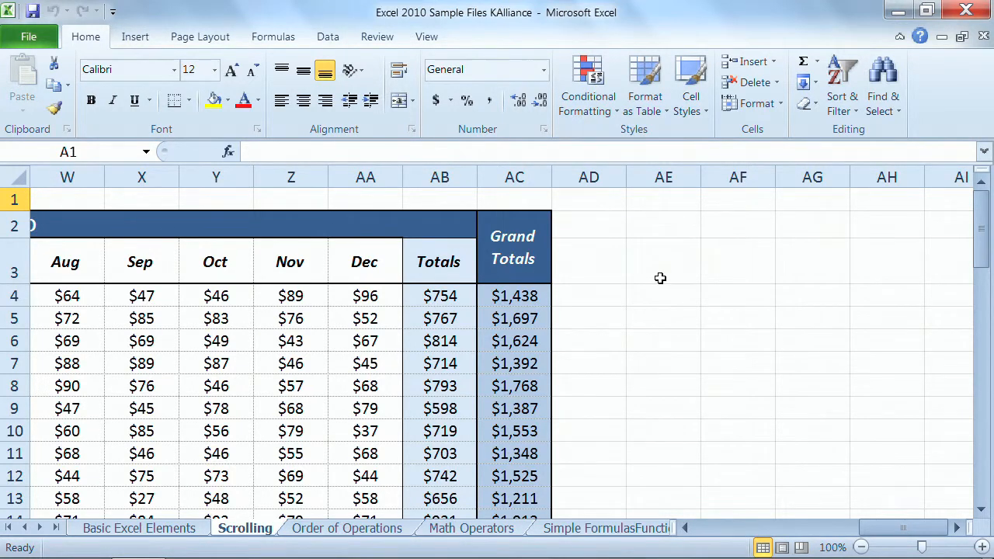
mouse_move(981, 217)
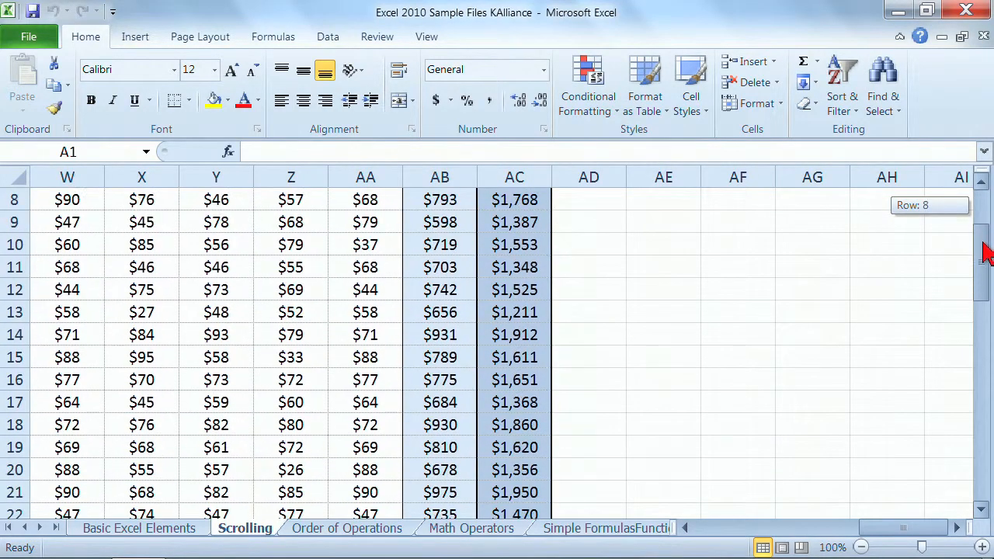
- Drag the vertical scroll box down to the $81,965 row 56 total, then back up near row 9
drag(986, 248, 985, 334)
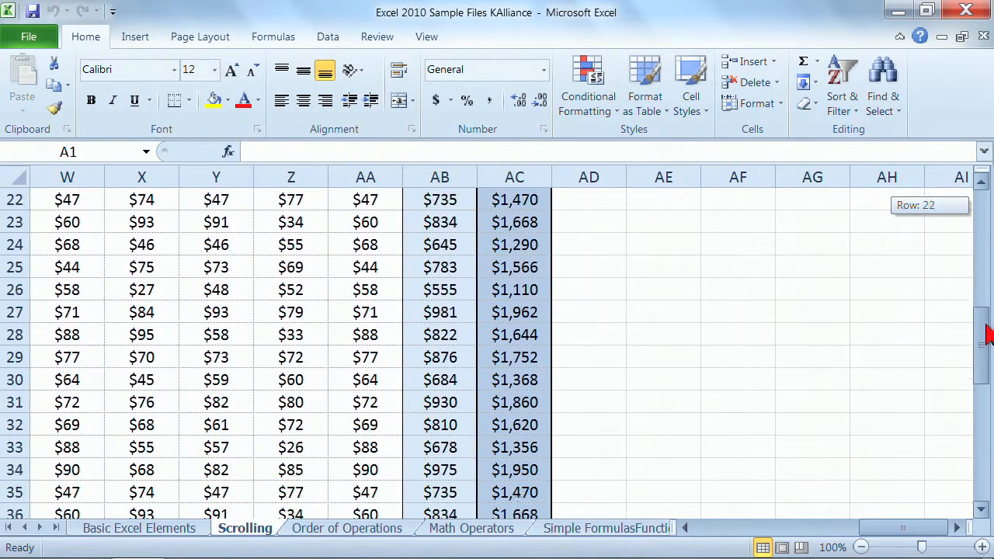
drag(985, 334, 985, 451)
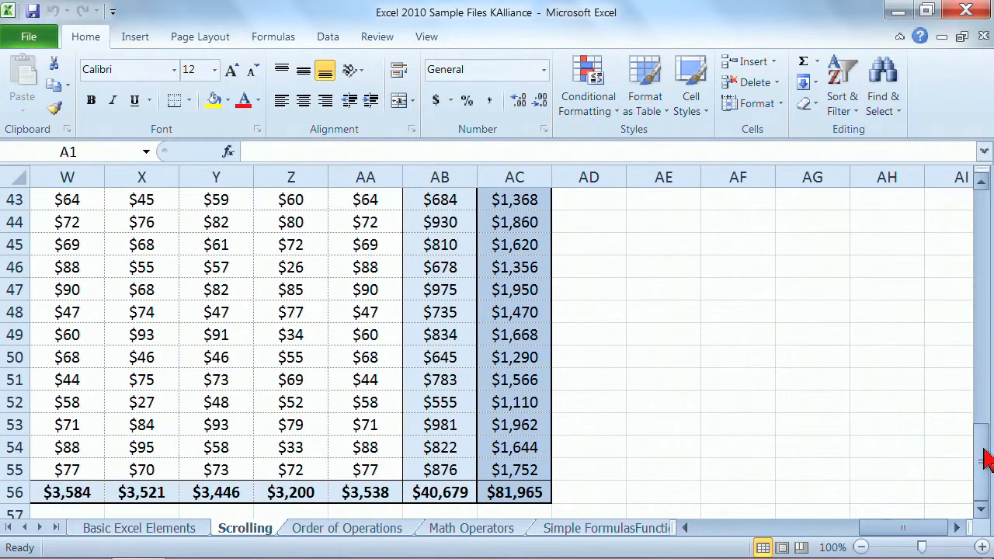
drag(985, 459, 986, 267)
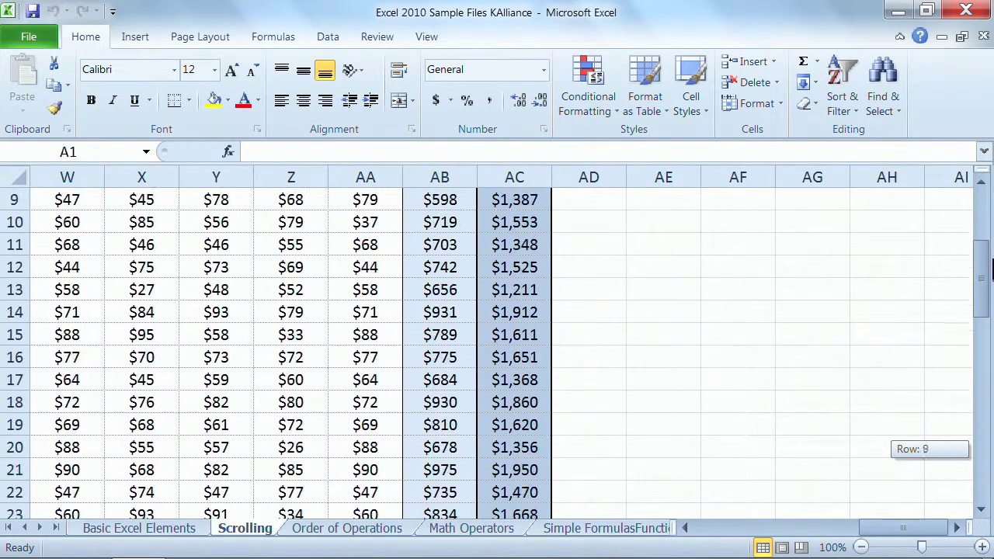
scroll(up, 3)
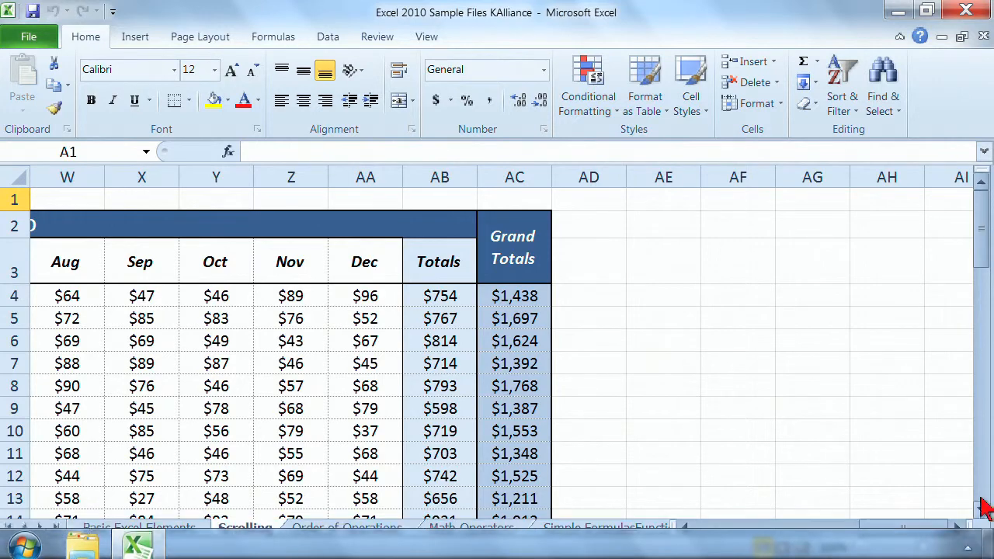
- Autoscroll down to the $81,965 grand total in row 56, then back up toward row 5
scroll(down, 3)
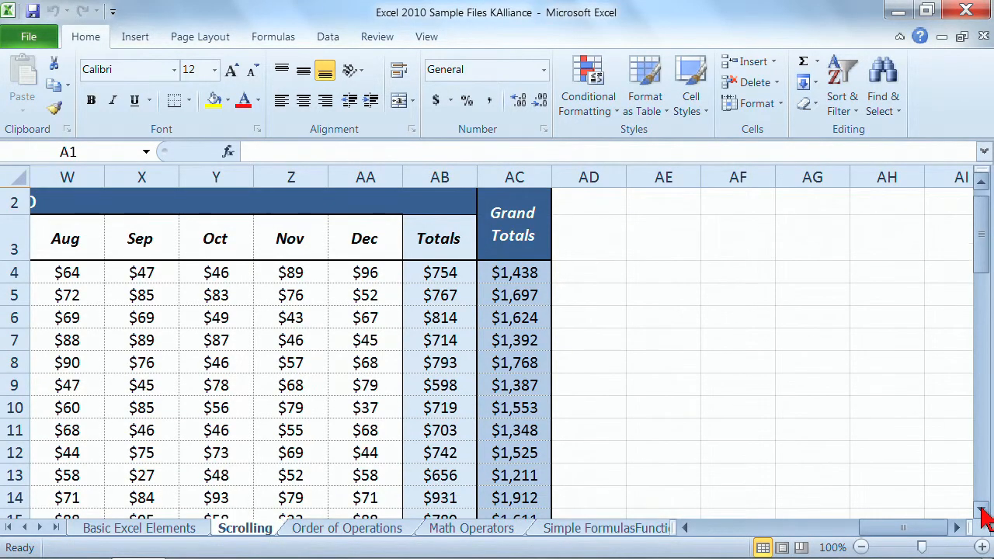
scroll(down, 3)
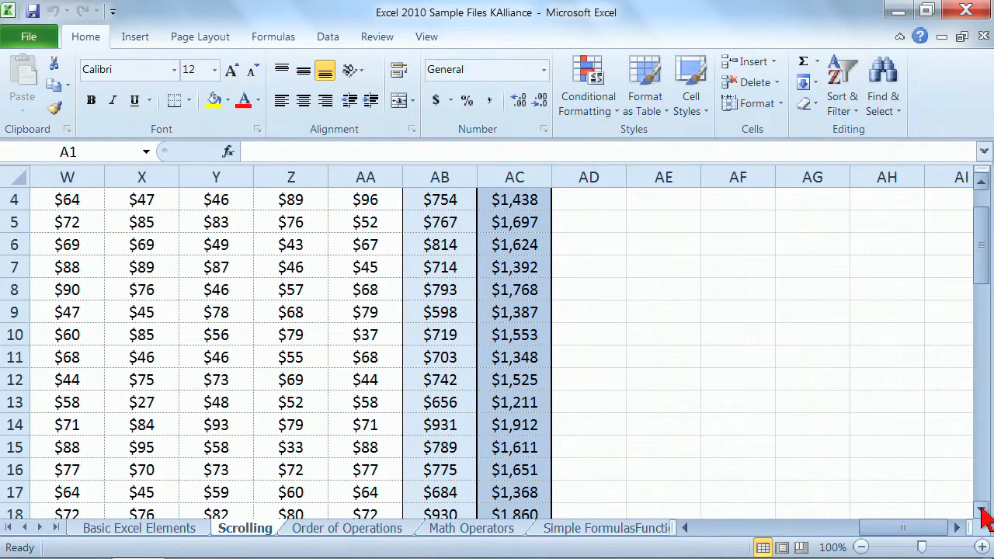
scroll(down, 3)
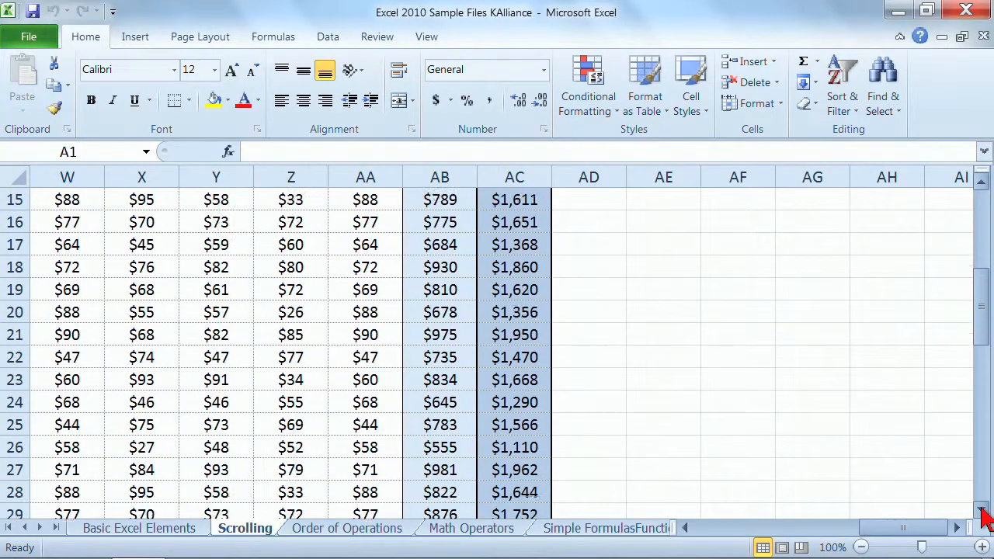
scroll(down, 3)
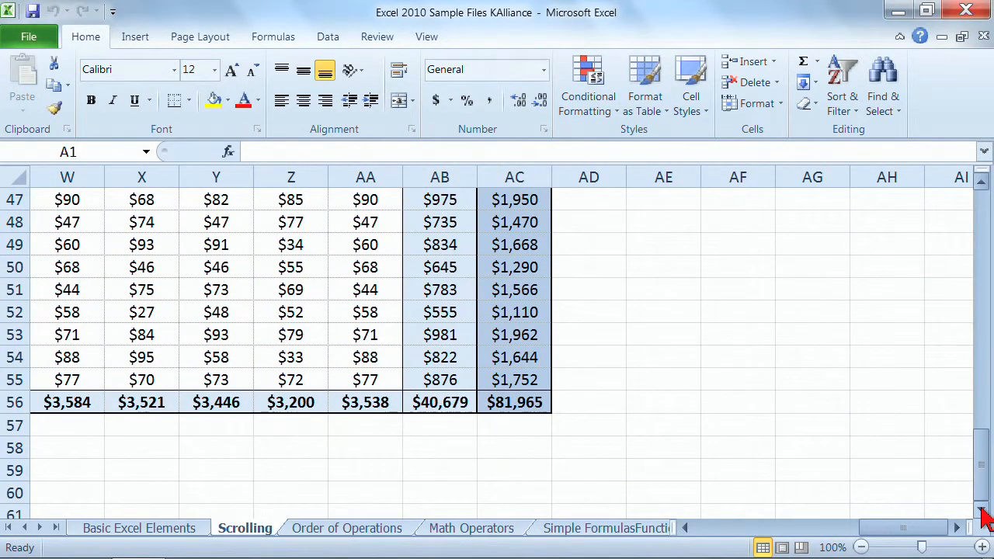
mouse_move(943, 418)
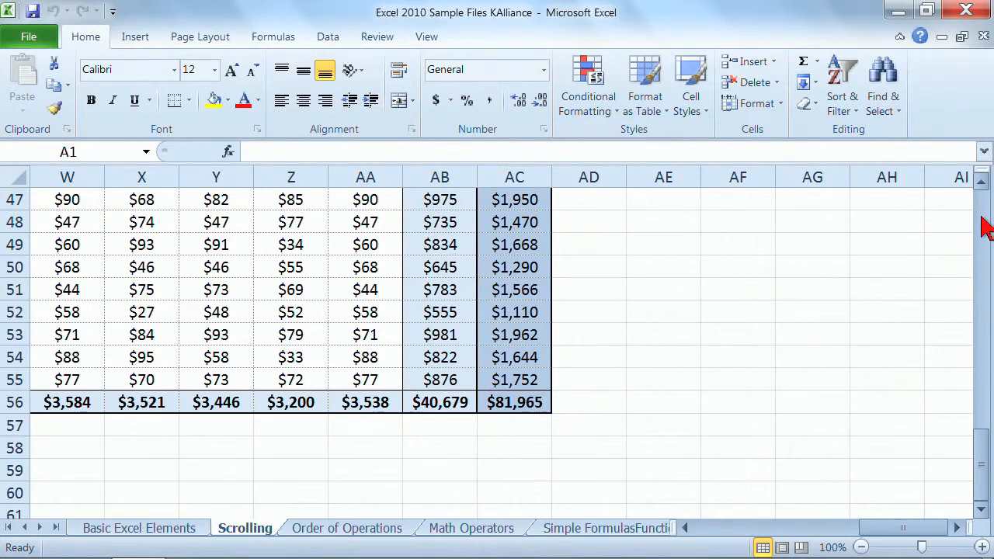
scroll(up, 3)
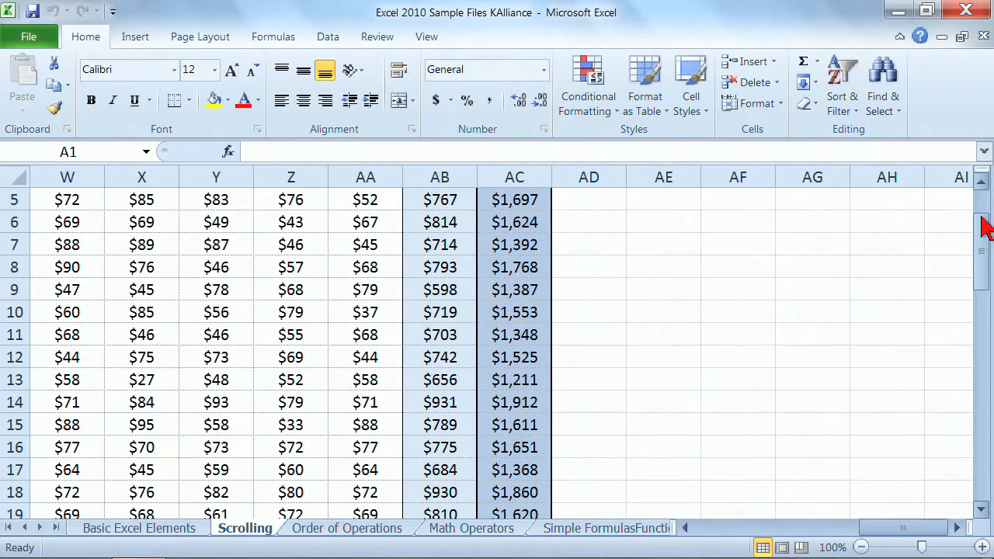
mouse_move(921, 392)
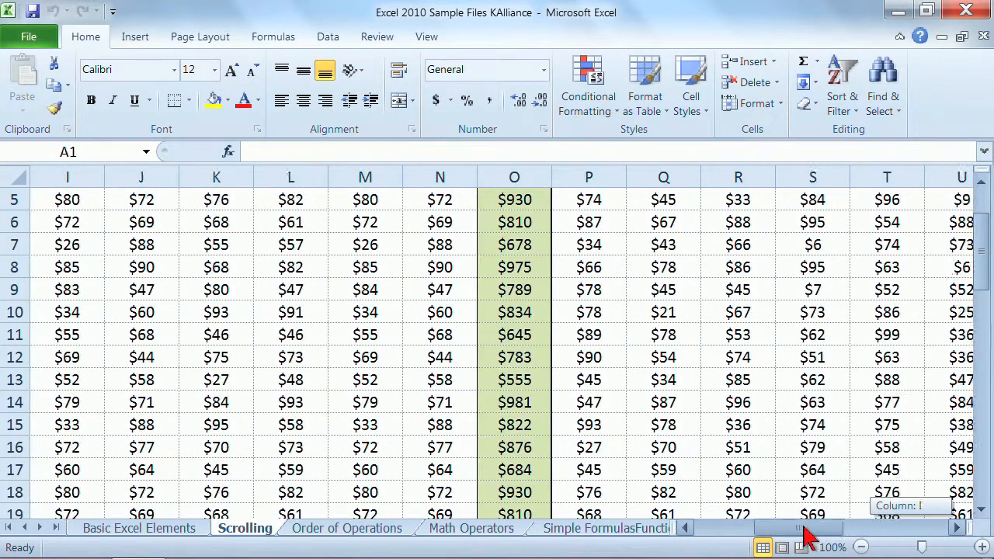
- Pan left until columns J through V, with the green $930 column O, are showing
scroll(left, 3)
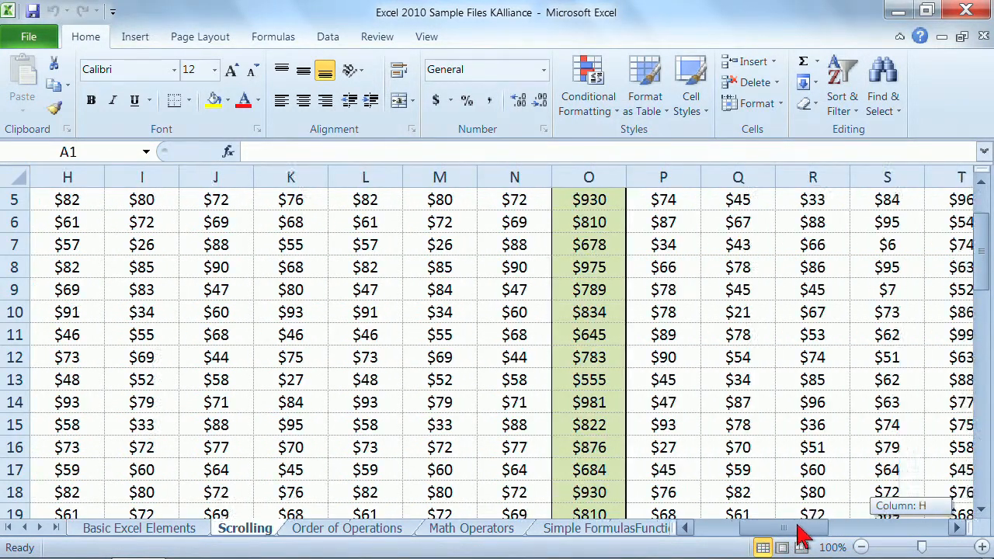
scroll(right, 3)
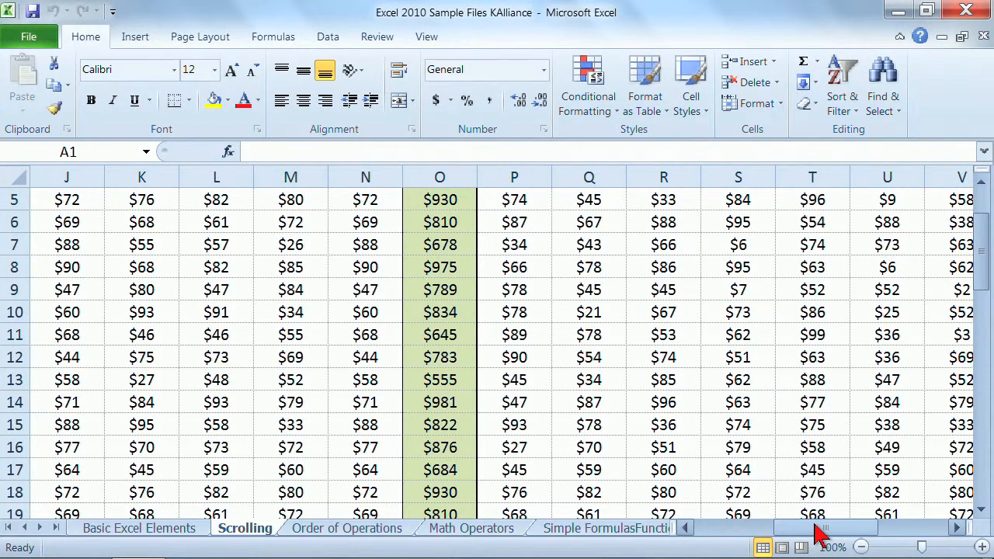
mouse_move(684, 507)
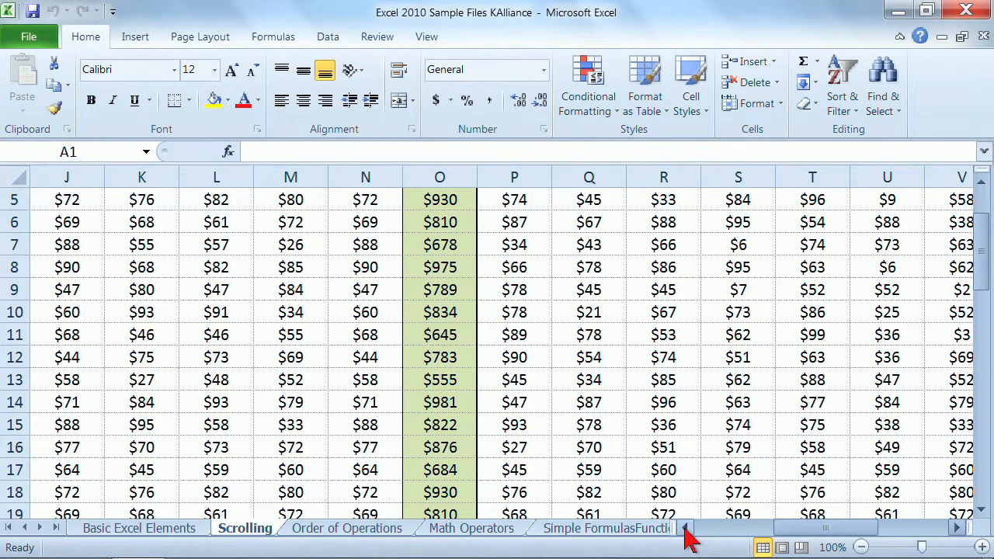
mouse_move(674, 529)
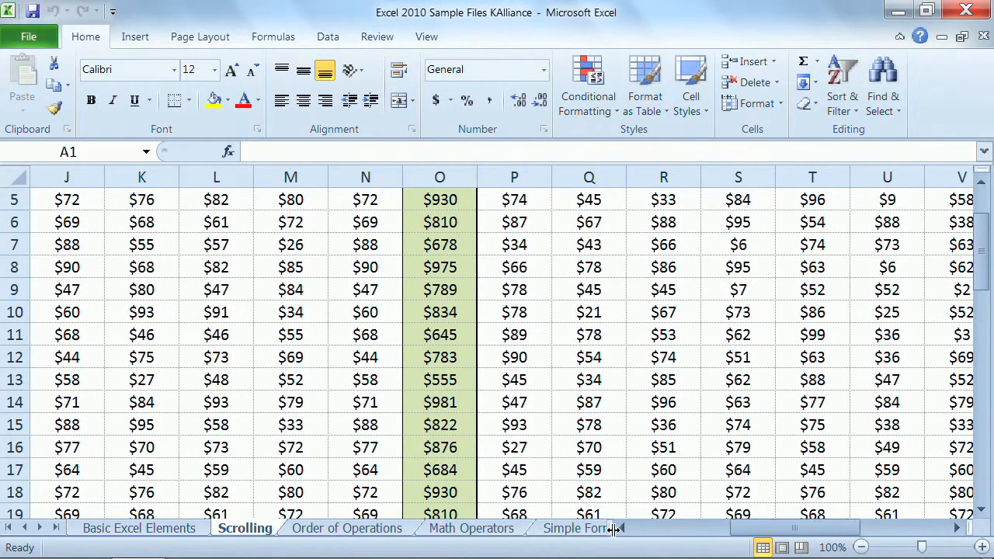
- Drag the tab split box left to widen the horizontal scroll bar over the sheet tabs
click(615, 529)
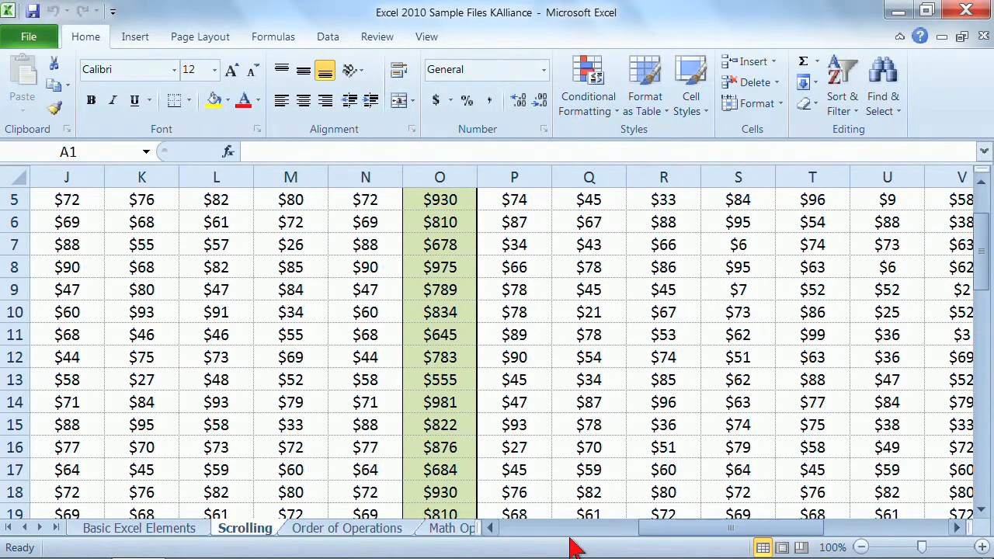
mouse_move(585, 544)
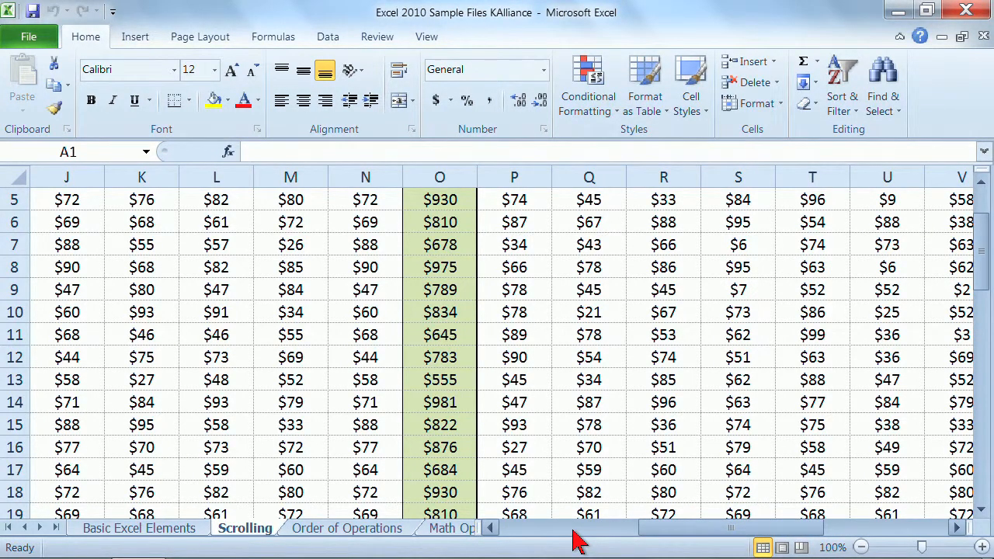